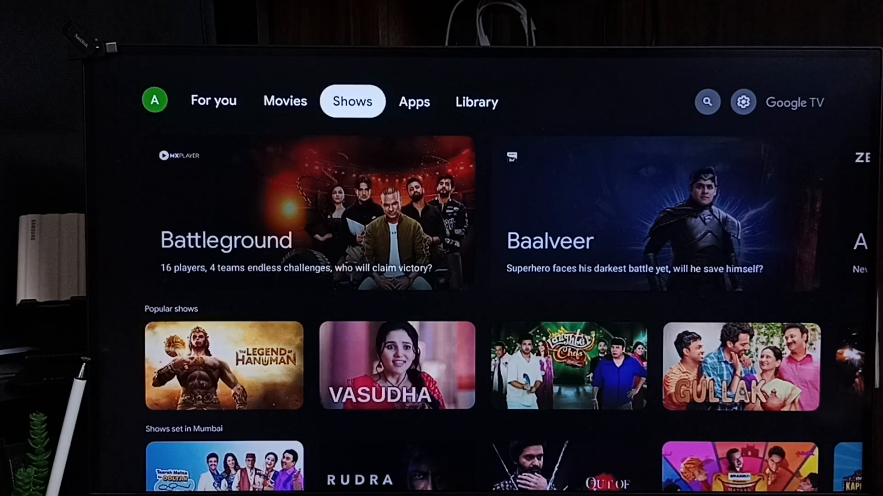
Step: Open Google TV's full Settings menu through the quick settings panel
{"action": "left_click", "coordinate": [707, 102]}
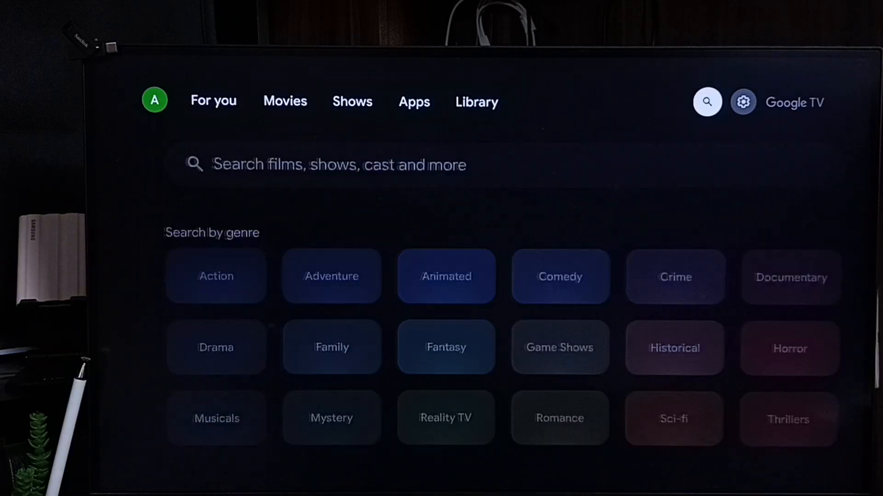
{"action": "left_click", "coordinate": [743, 102]}
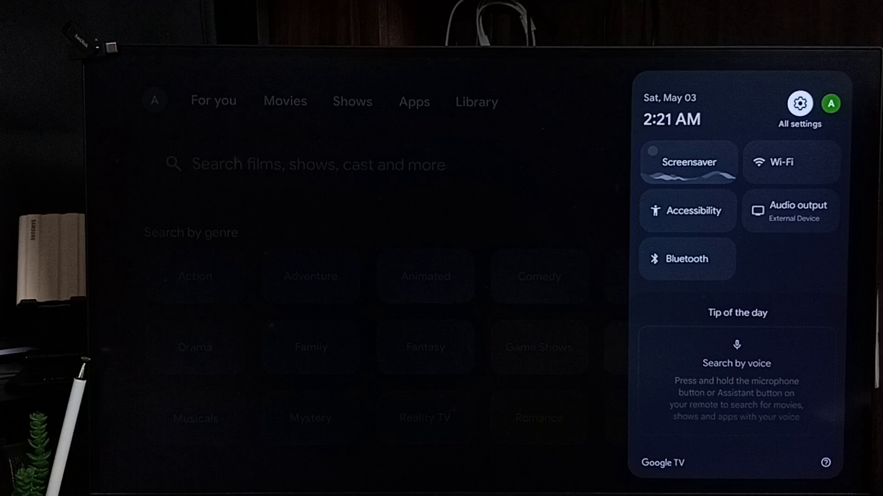
{"action": "left_click", "coordinate": [799, 104]}
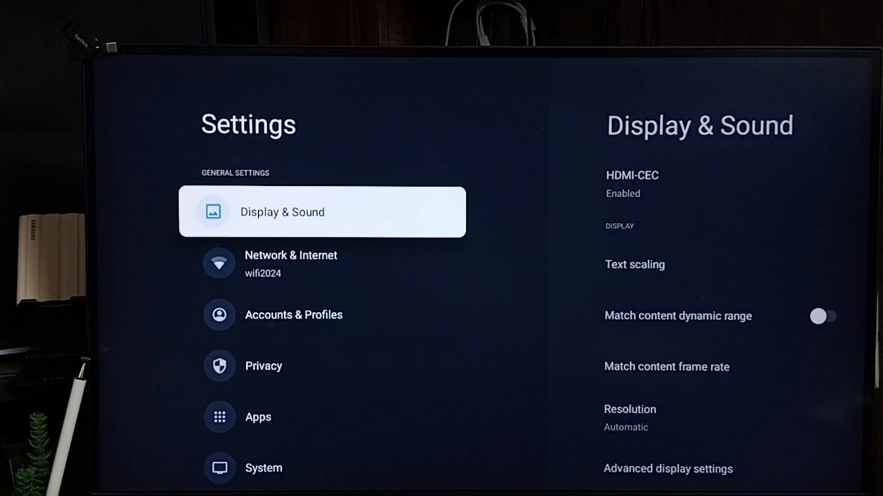
Step: Open the connected wifi2024 network's details under Network & Internet and scroll to Proxy settings
{"action": "left_click", "coordinate": [291, 255]}
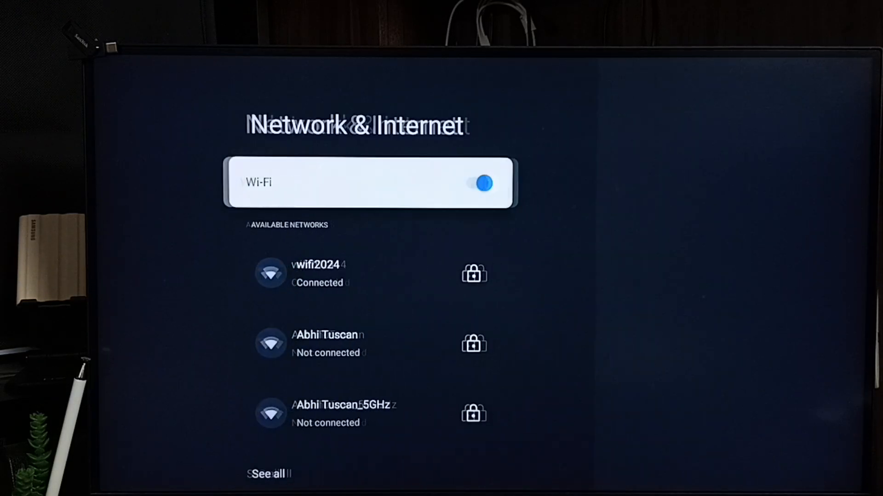
{"action": "left_click", "coordinate": [322, 273]}
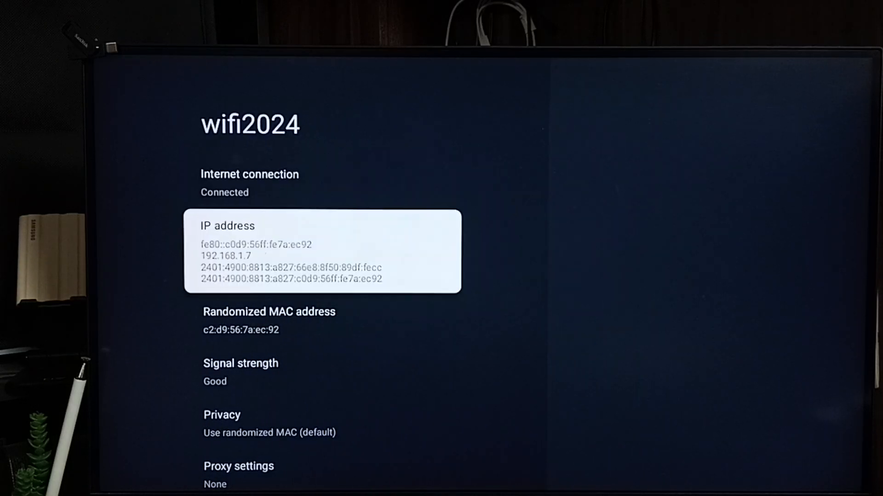
{"action": "scroll", "scroll_direction": "down", "scroll_amount": 3}
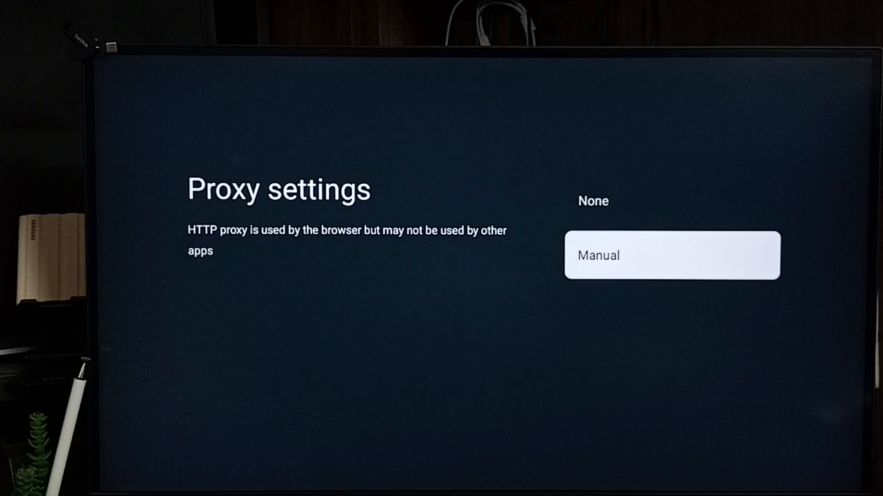
Step: Choose a manual proxy with hostname 192.168.1.100 and port 8080
{"action": "left_click", "coordinate": [671, 255]}
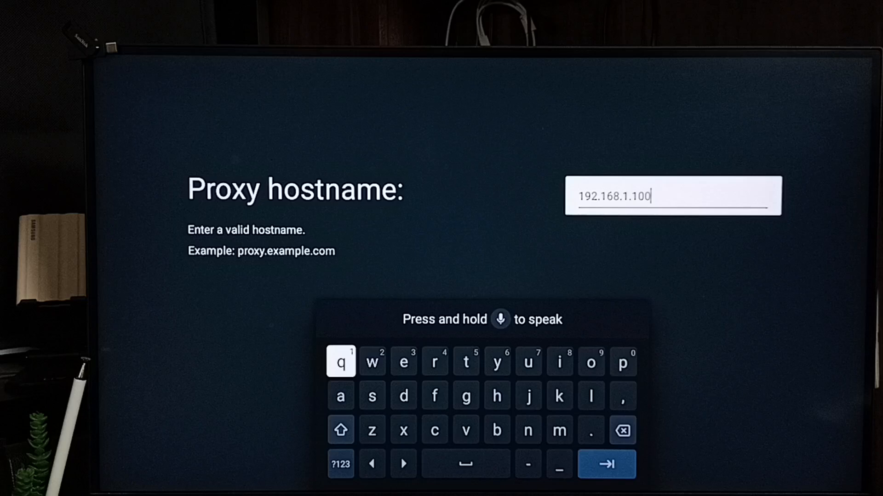
{"action": "left_click", "coordinate": [607, 464]}
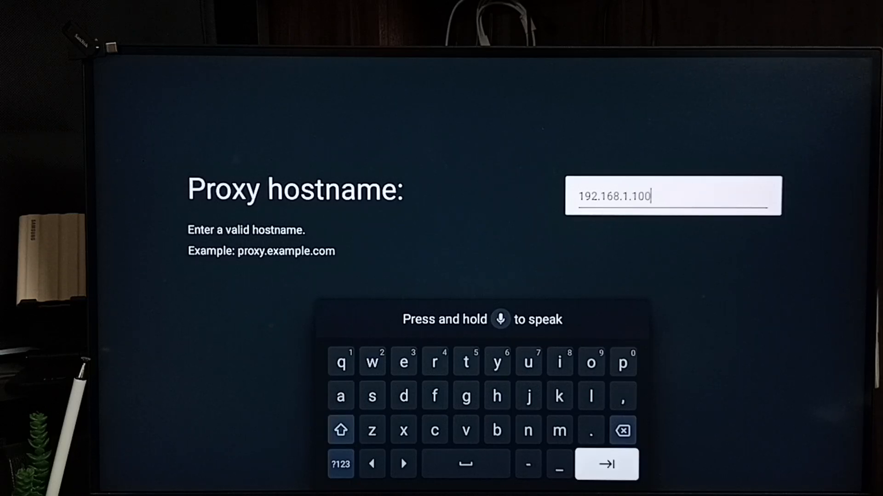
{"action": "left_click", "coordinate": [607, 465]}
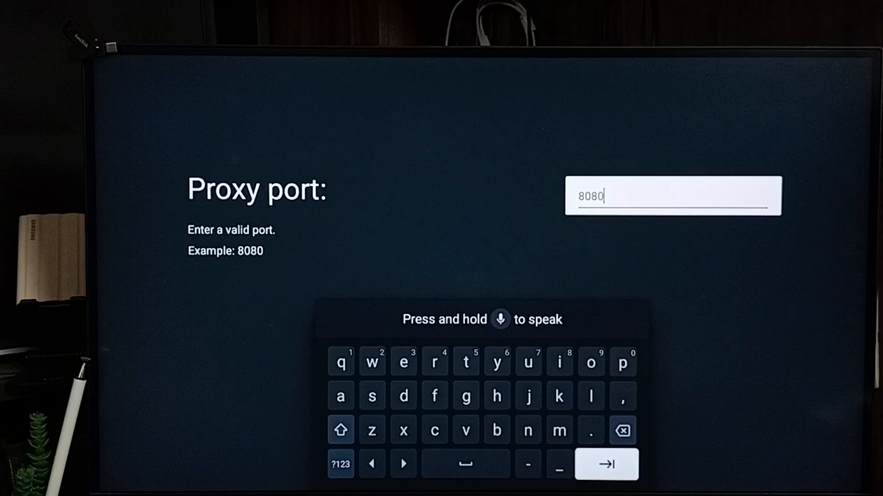
Step: Confirm port 8080 so wifi2024's Proxy settings reads Manual
{"action": "left_click", "coordinate": [606, 464]}
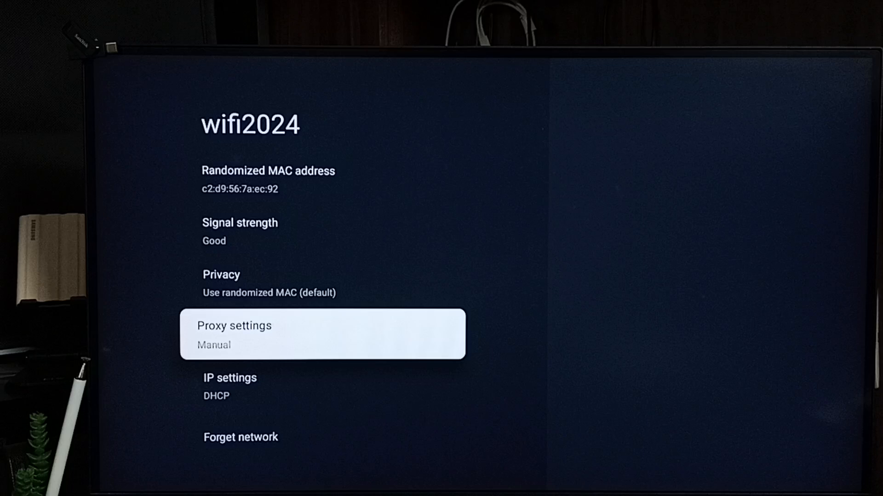
Step: Set the wifi2024 proxy to None and save it
{"action": "left_click", "coordinate": [322, 333]}
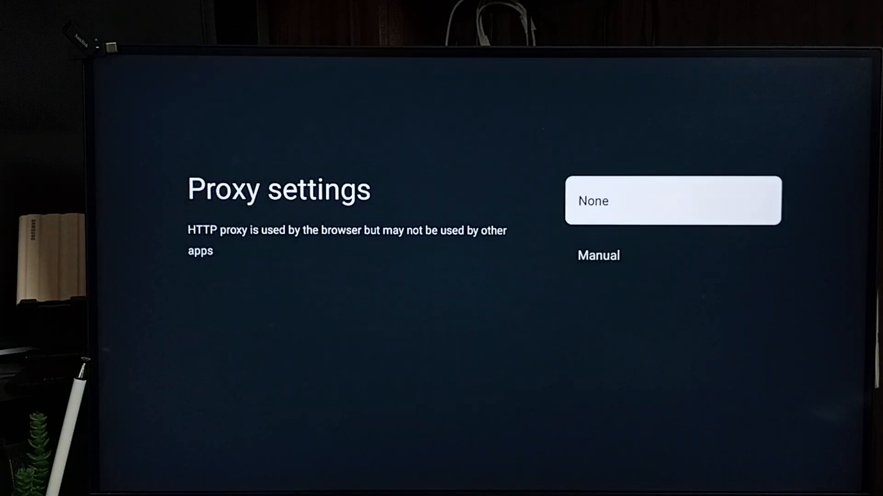
{"action": "left_click", "coordinate": [672, 201]}
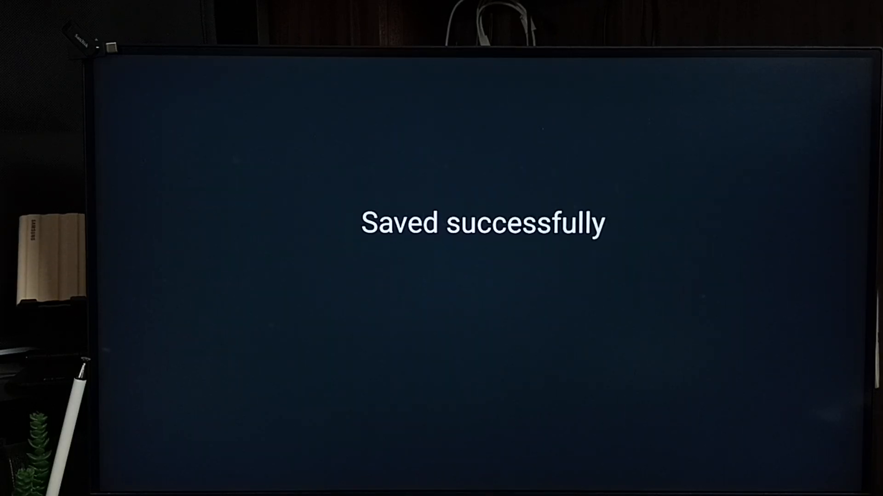